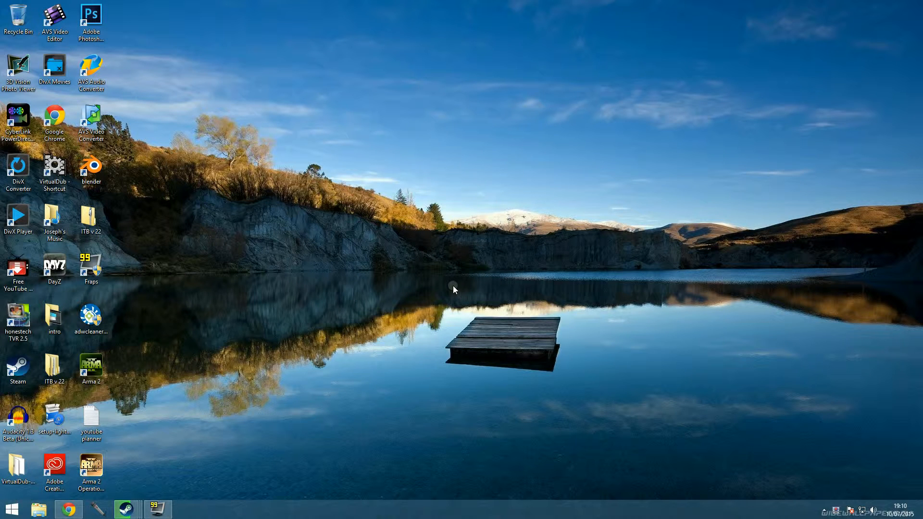
Move the downloaded setup-lightshot installer onto the desktop and minimise Chrome
drag(54, 418, 346, 321)
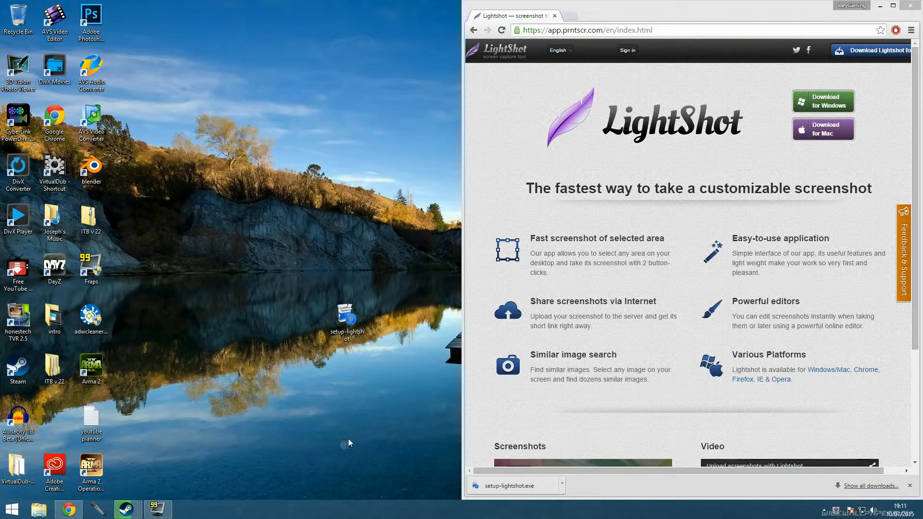
click(347, 318)
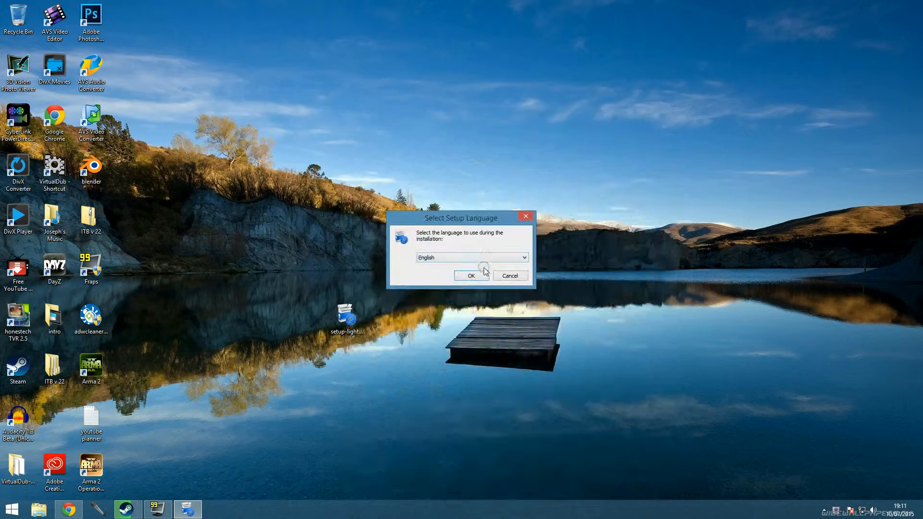
Keep English as the setup language and accept the license agreement
click(471, 276)
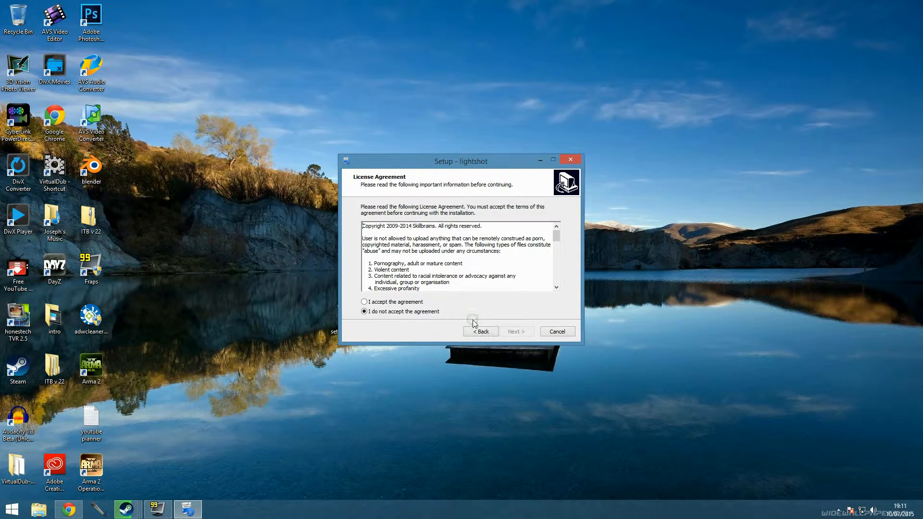
click(516, 331)
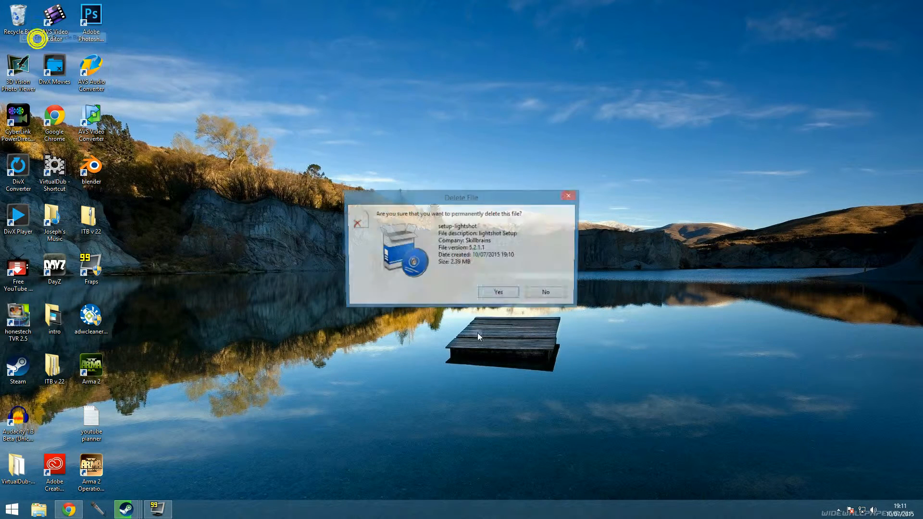
Confirm permanently deleting the setup-lightshot file in the Delete File dialog
click(498, 292)
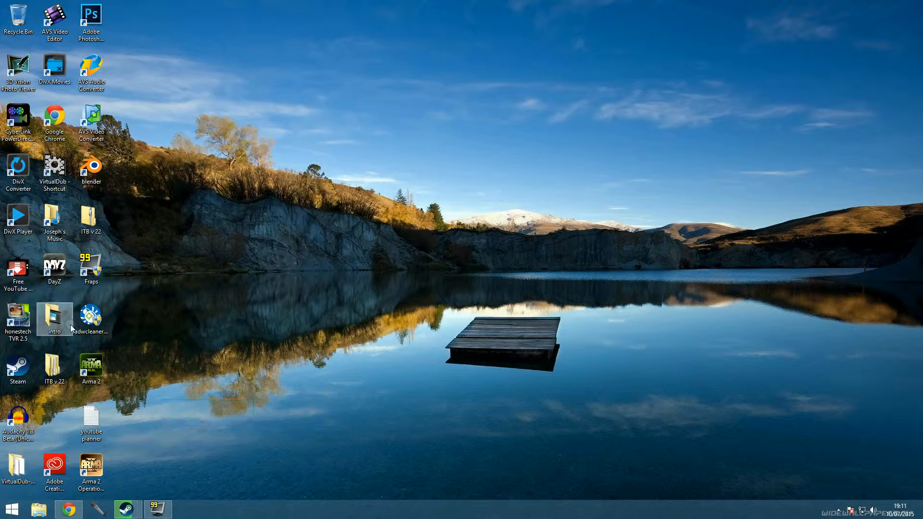
Open the intro video from the desktop in Windows Media Player and play it
double_click(54, 314)
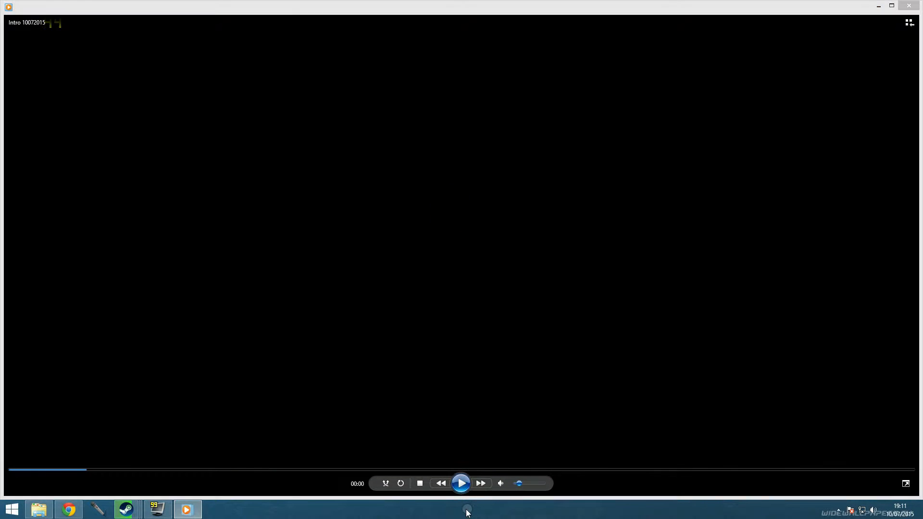
click(461, 483)
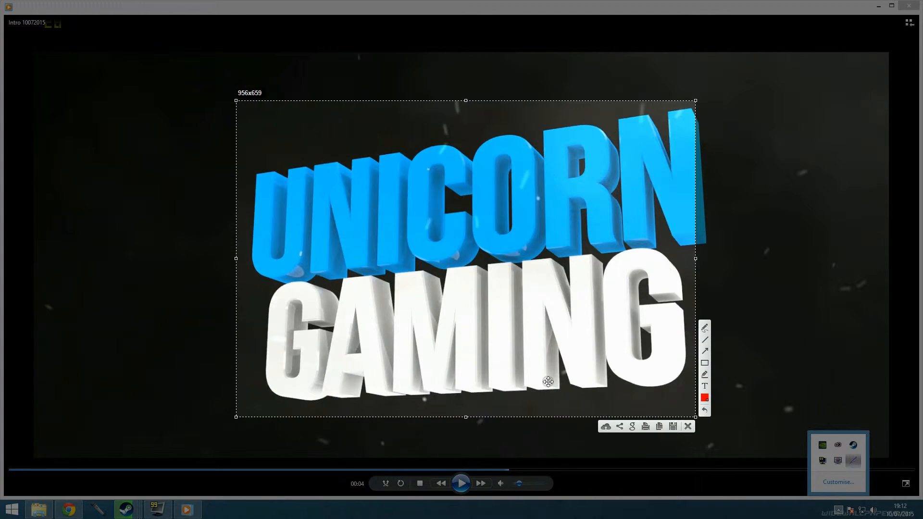
mouse_move(609, 434)
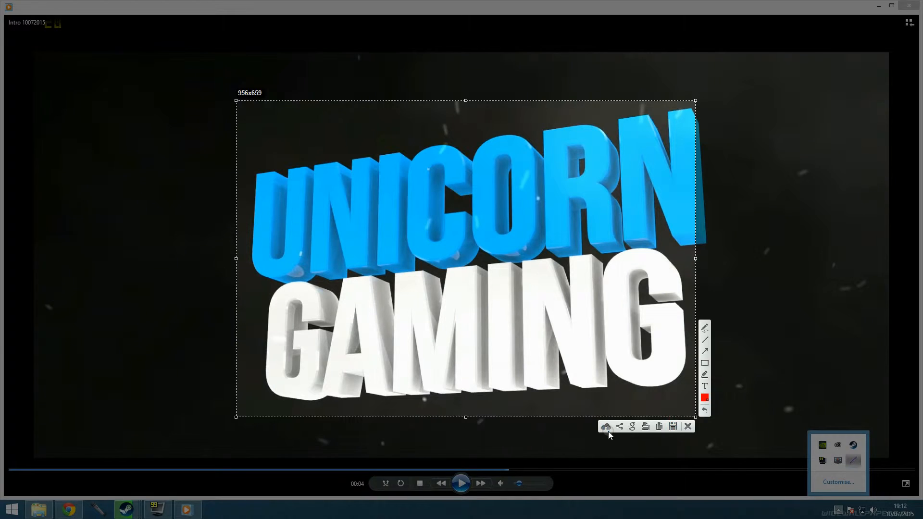
Upload the captured UNICORN GAMING region, copy its link, and paste-and-go in Chrome
click(606, 427)
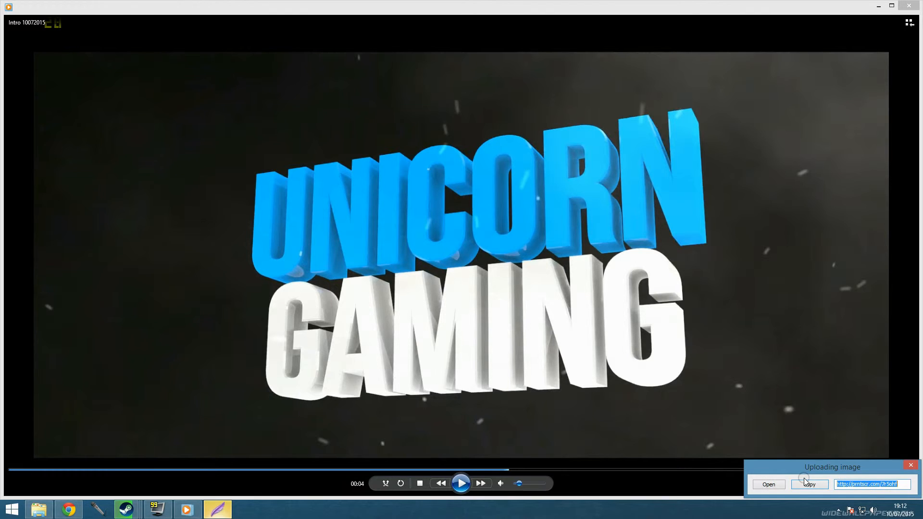
click(809, 484)
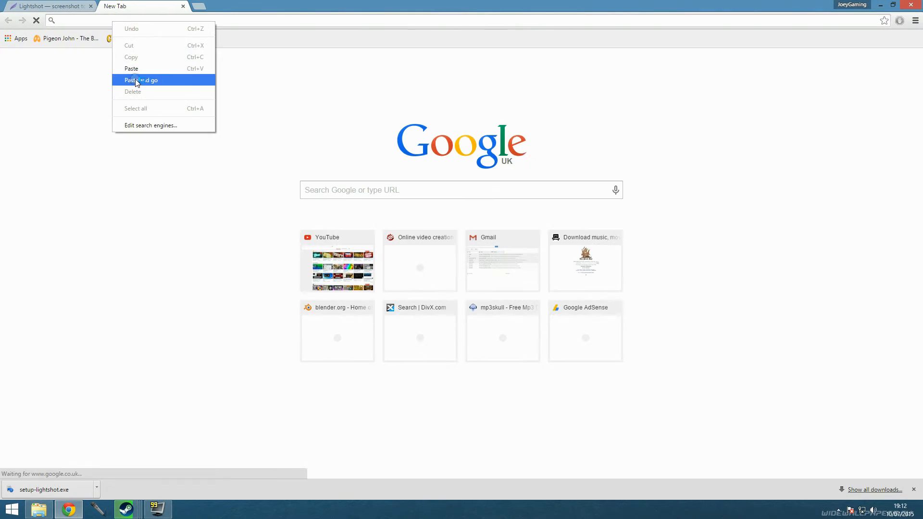
click(140, 80)
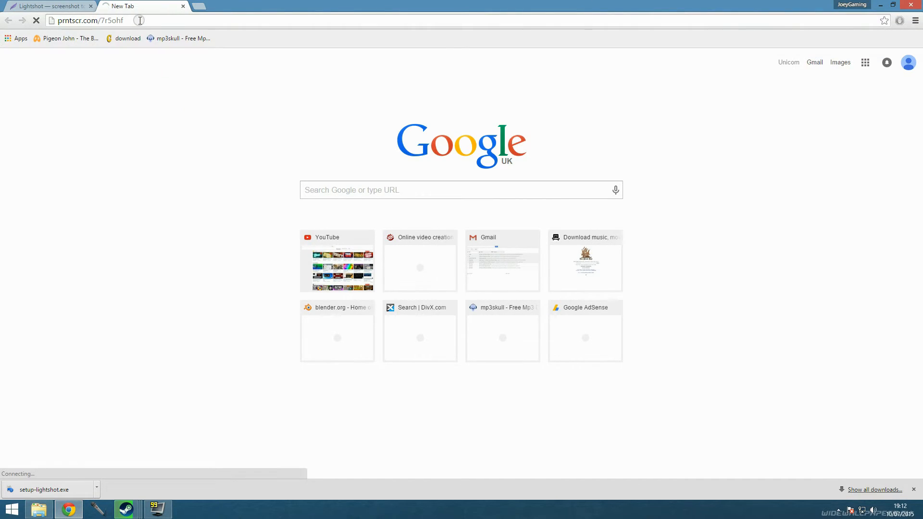